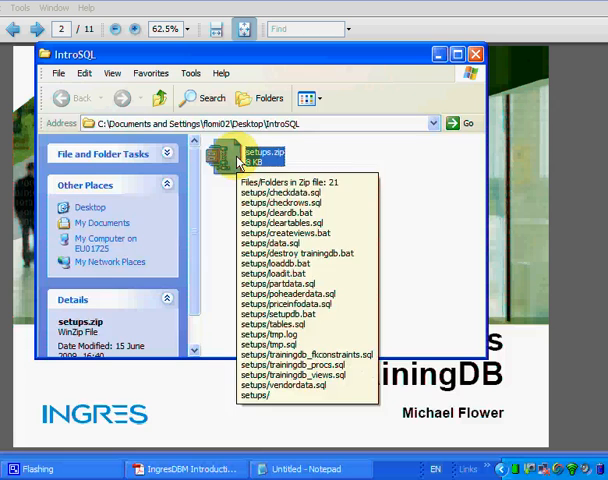
# - Extract setups.zip to the Desktop and open a command prompt in the setups folder
pyautogui.doubleClick(263, 155)
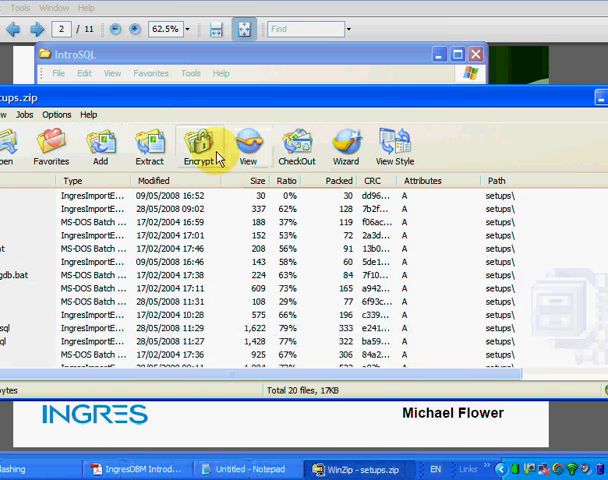
pyautogui.moveTo(149, 145)
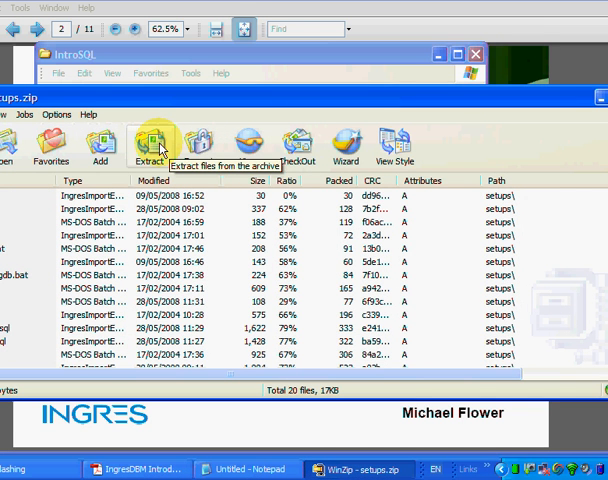
pyautogui.moveTo(152, 145)
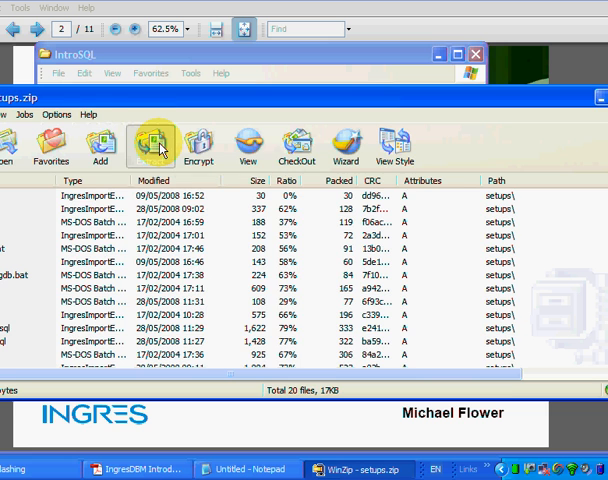
pyautogui.click(152, 145)
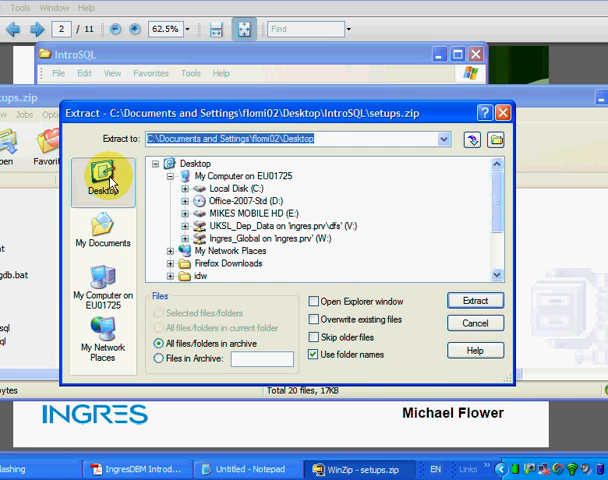
pyautogui.click(474, 301)
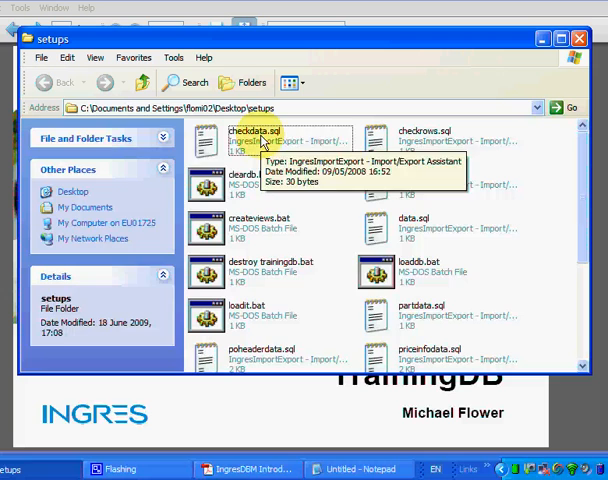
pyautogui.click(252, 135)
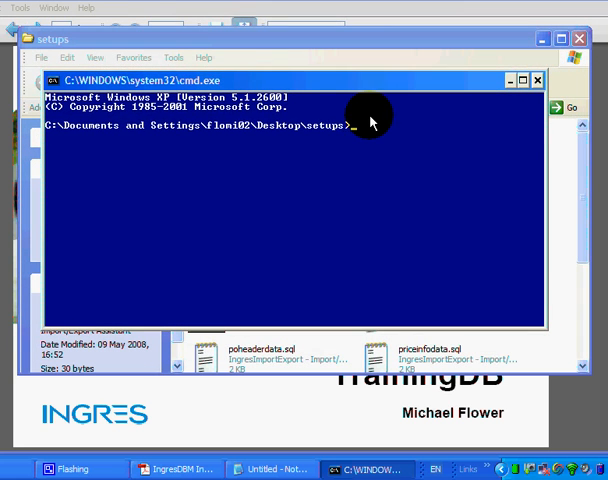
# - Run ingstart to confirm the Ingres server is running
pyautogui.write('ing')
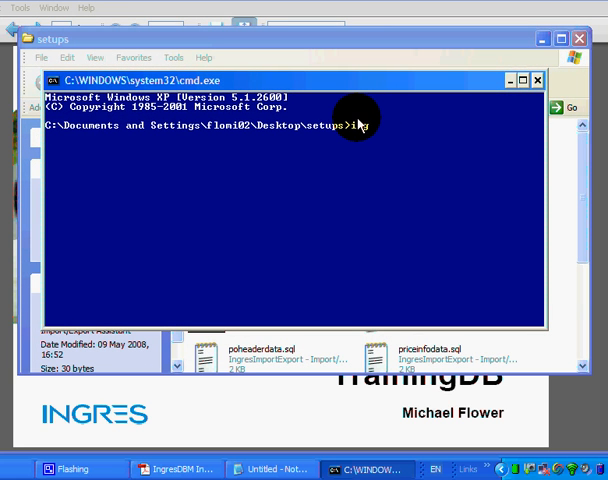
pyautogui.write('start')
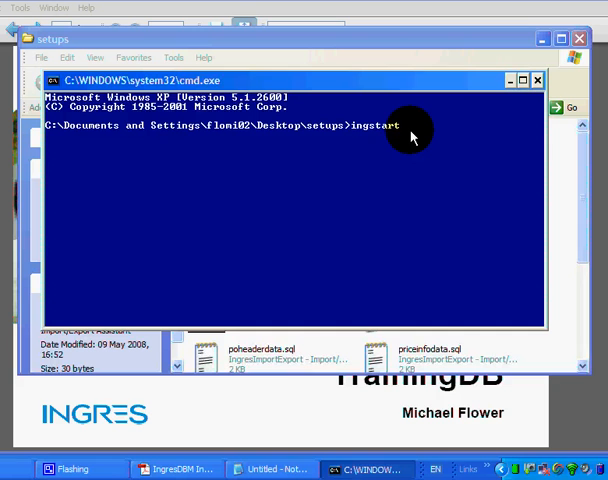
pyautogui.press('Return')
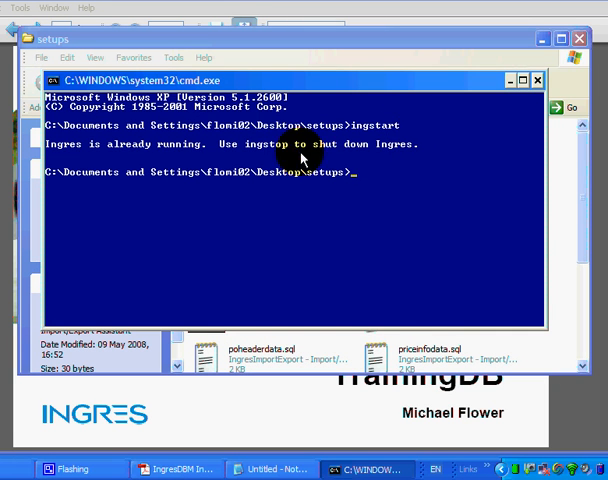
pyautogui.moveTo(283, 185)
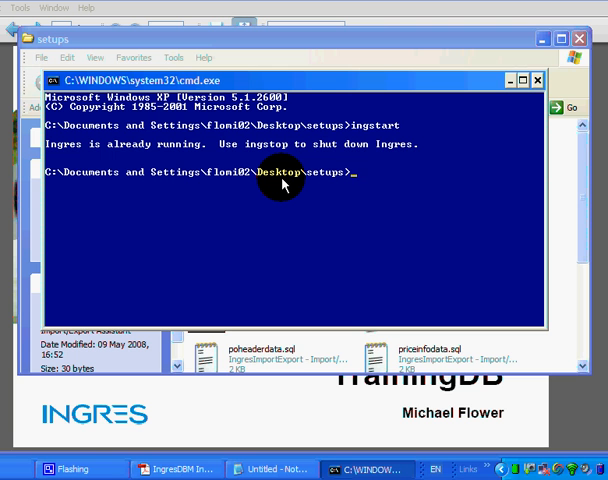
# - Create the trainingdb database with createdb
pyautogui.write('create')
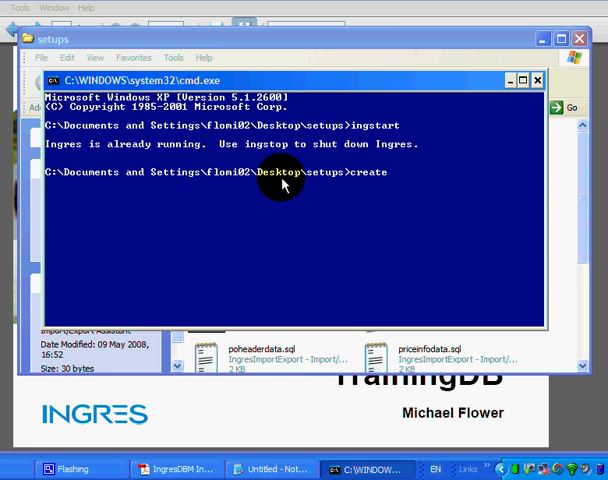
pyautogui.write('db tr')
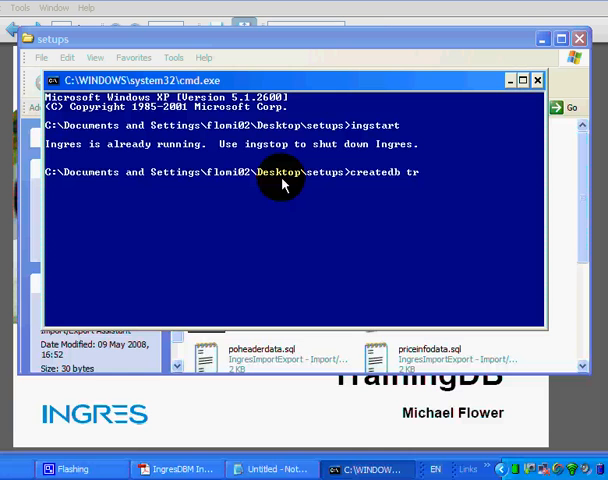
pyautogui.write('ainingdb')
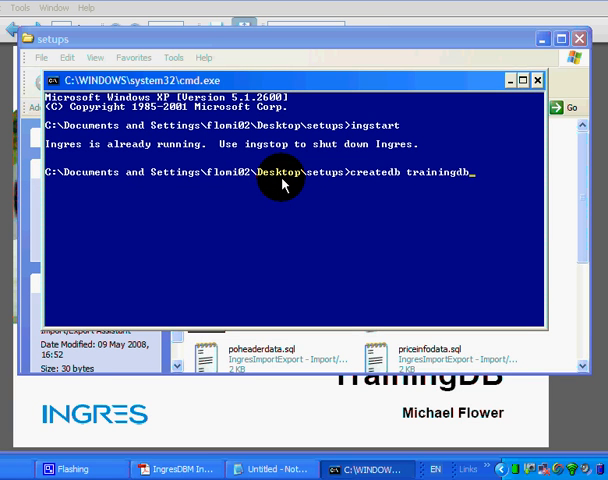
pyautogui.press('Return')
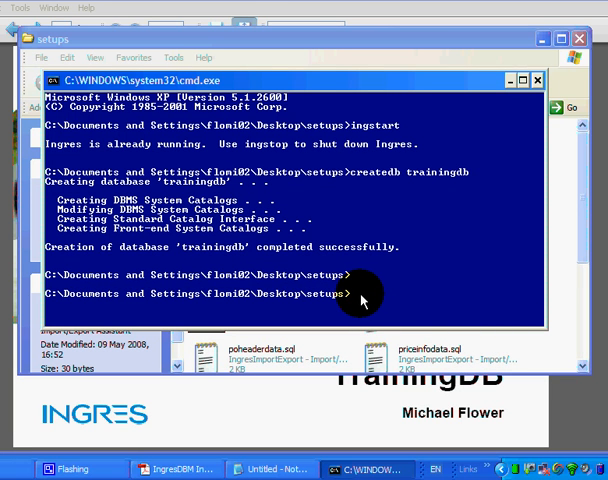
# - Run tables.sql and data.sql against trainingdb with the sql command
pyautogui.write('sql trainingdb < tables.sql')
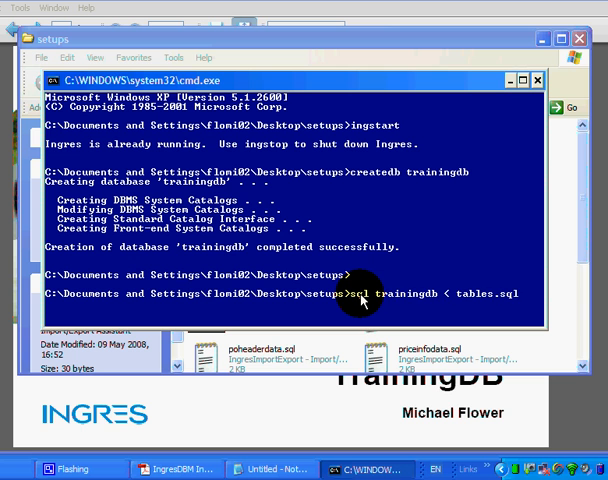
pyautogui.moveTo(378, 298)
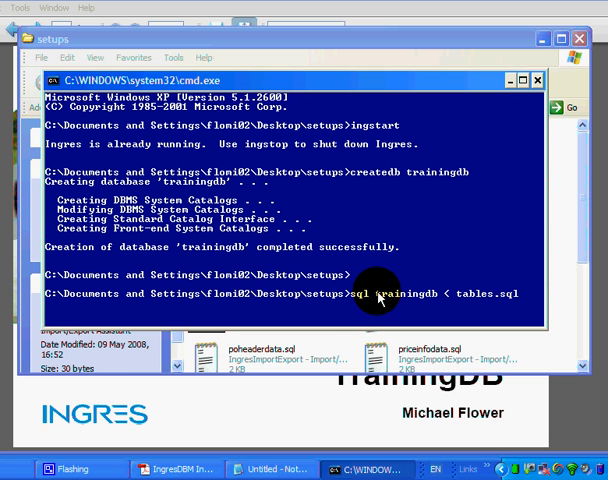
pyautogui.moveTo(487, 302)
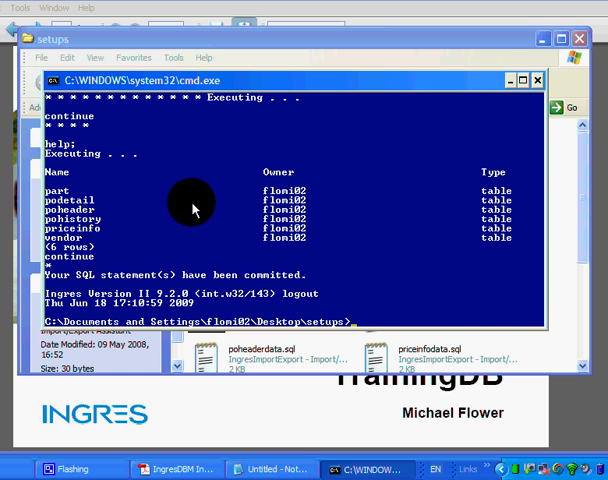
pyautogui.moveTo(95, 255)
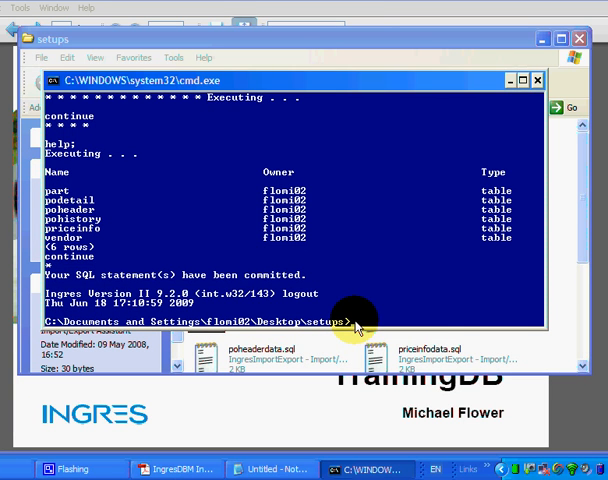
pyautogui.write('sql trainingdb < data.sql')
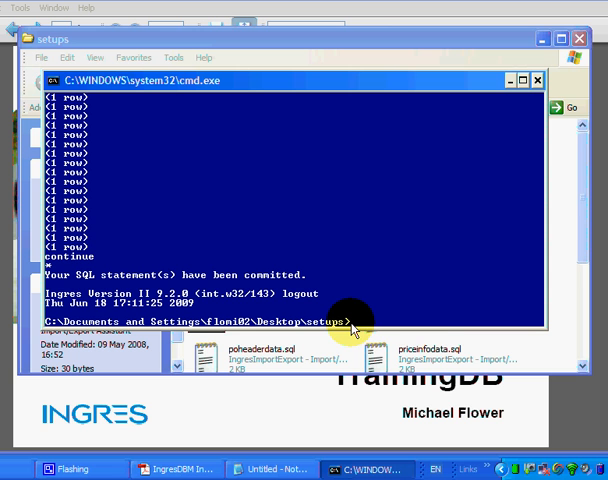
# - Run checkrows.sql against trainingdb to report row counts for the six tables
pyautogui.write('sql trainingdb < checkrows.sql')
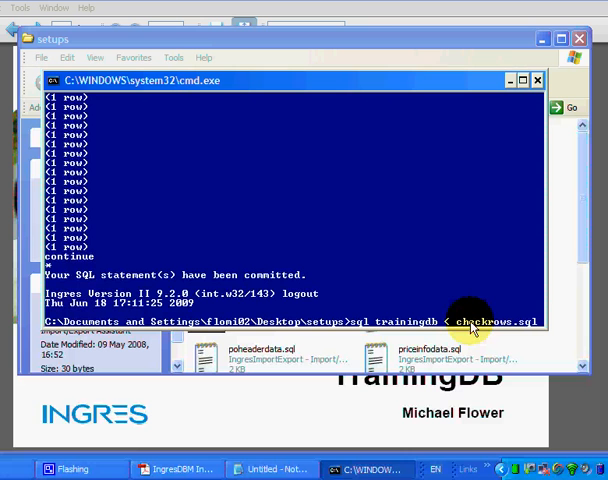
pyautogui.press('Return')
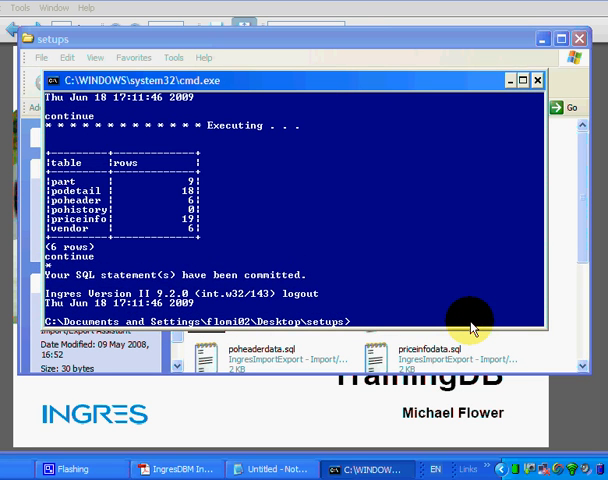
pyautogui.moveTo(475, 452)
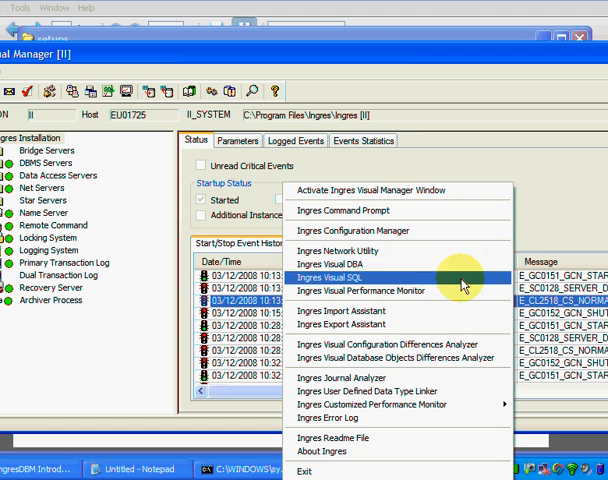
# - Launch Ingres Visual SQL from the Ingres Visual Manager tray menu
pyautogui.click(344, 277)
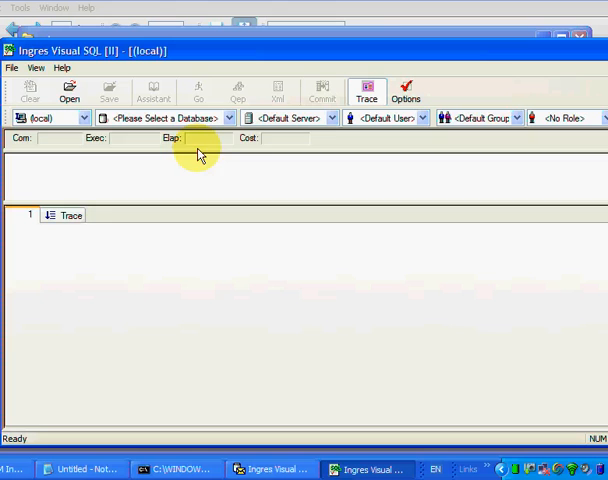
# - Select trainingdb and run 'select * from part' to list the nine part rows
pyautogui.click(228, 117)
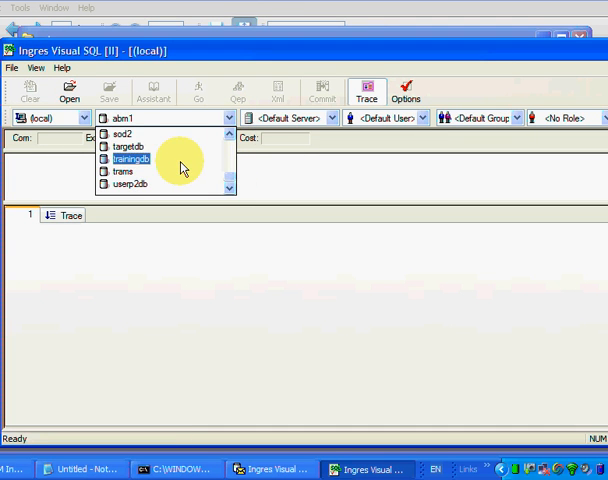
pyautogui.click(130, 159)
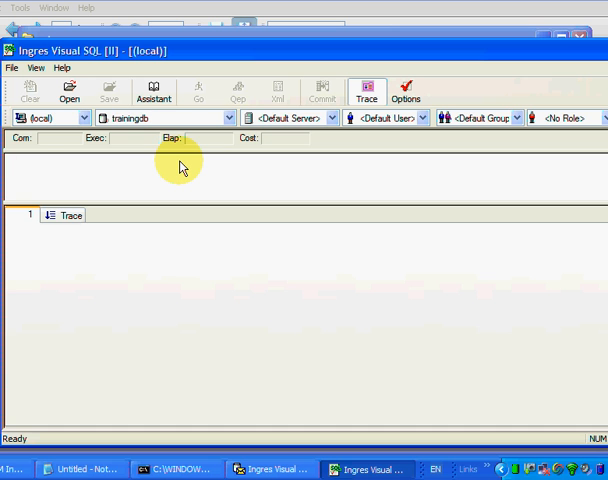
pyautogui.write('select *')
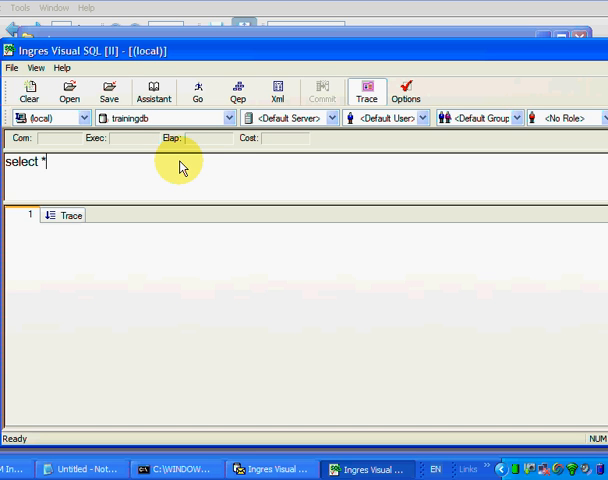
pyautogui.write('from')
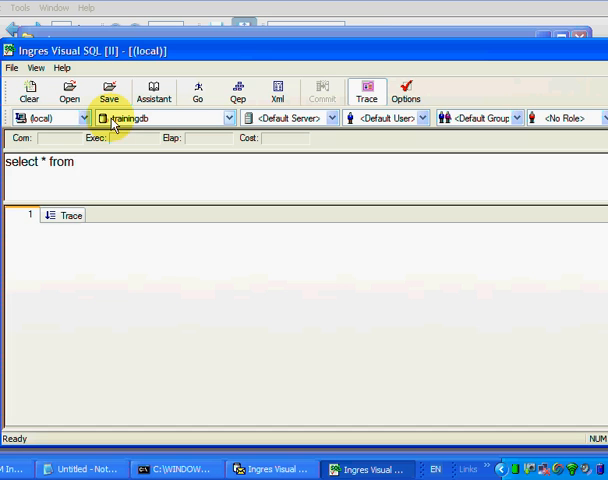
pyautogui.write('p')
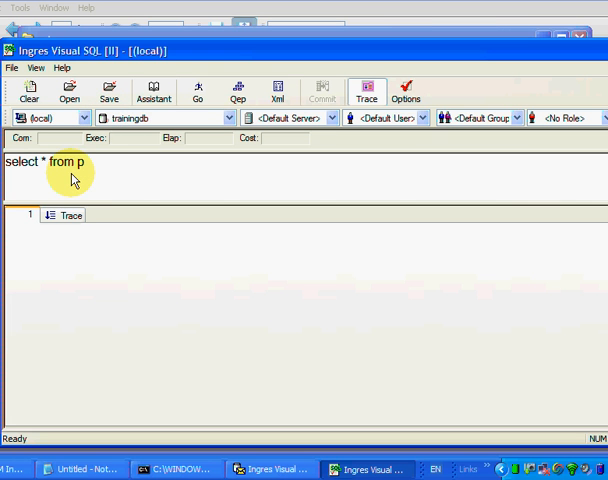
pyautogui.write('art')
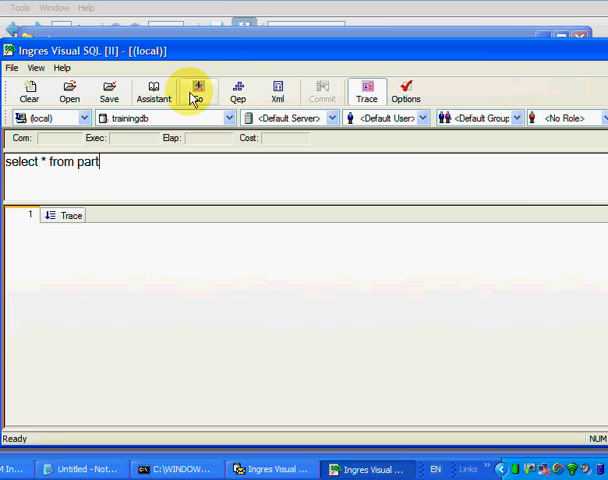
pyautogui.click(196, 90)
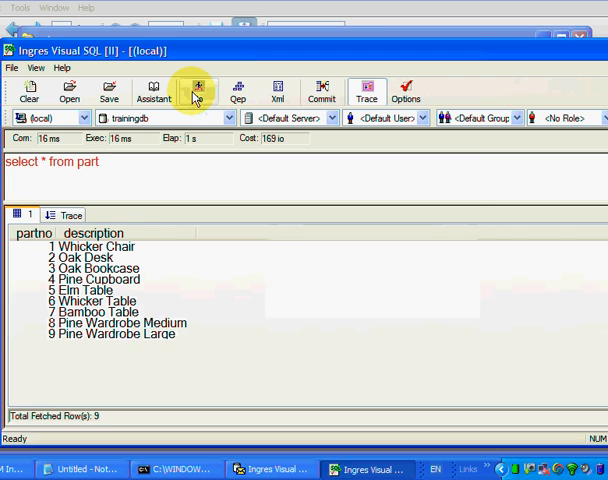